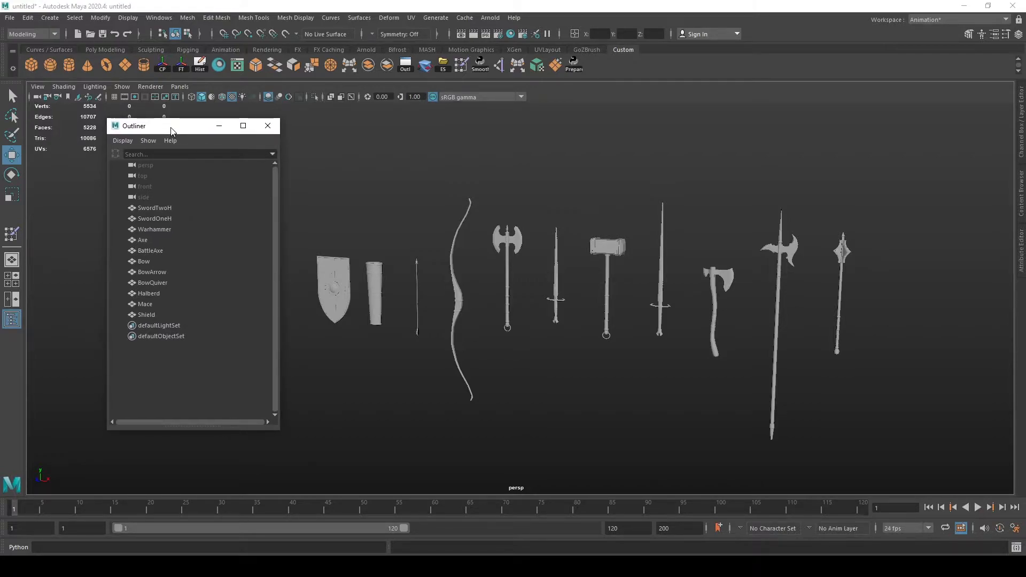
Open the Outliner and place it beside the weapon models
drag(171, 126, 184, 125)
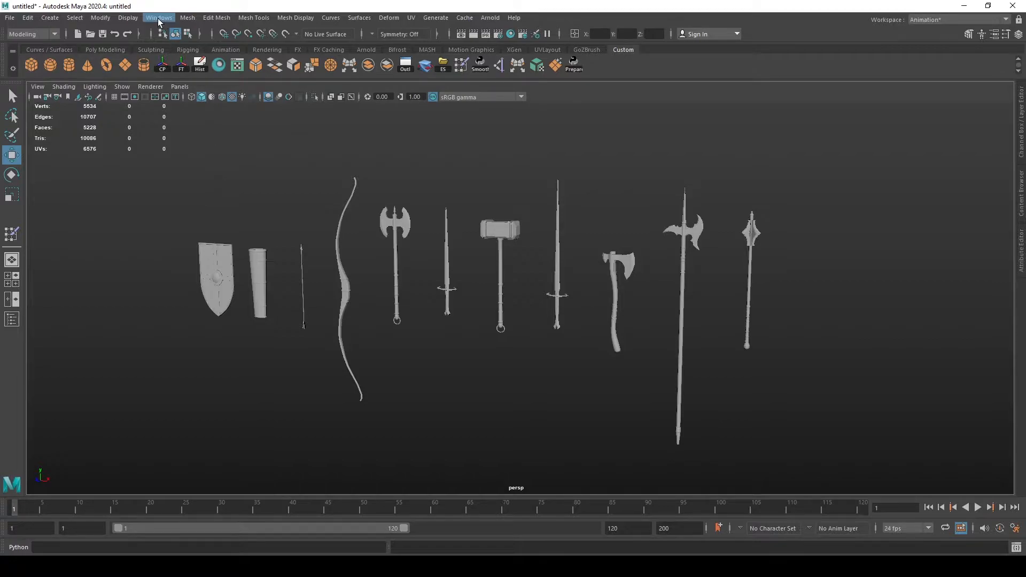
click(159, 17)
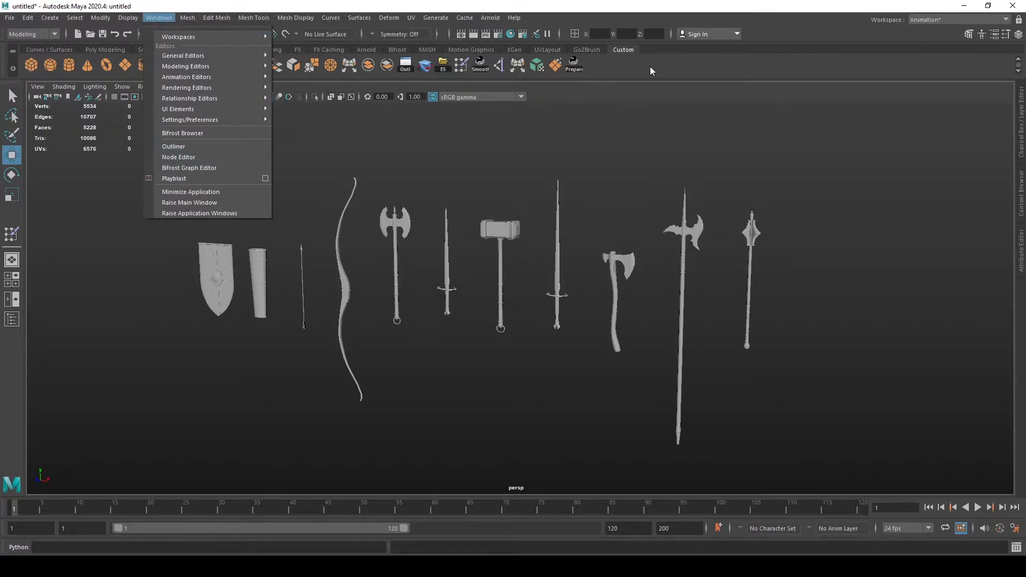
mouse_move(173, 146)
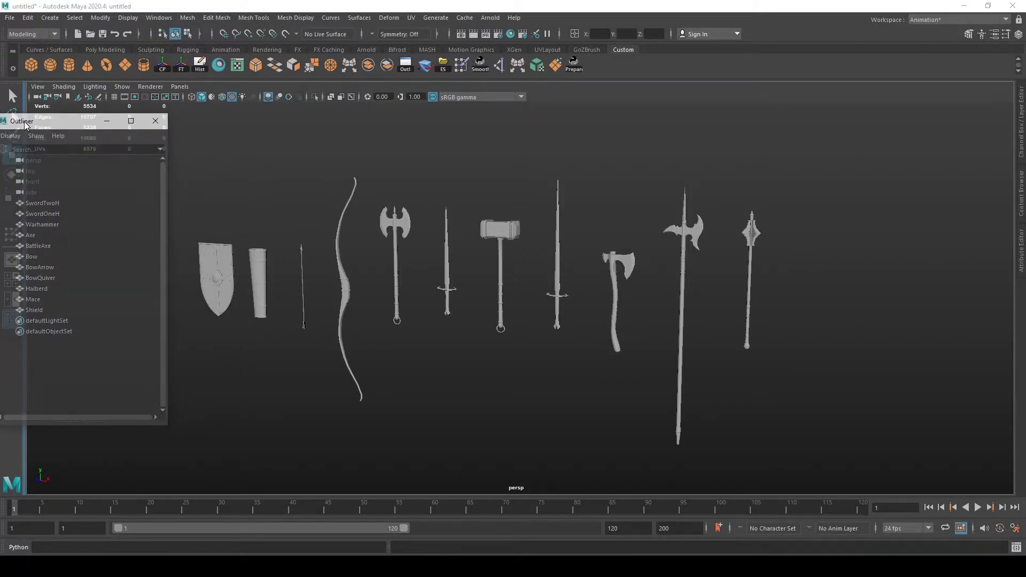
drag(21, 121, 40, 78)
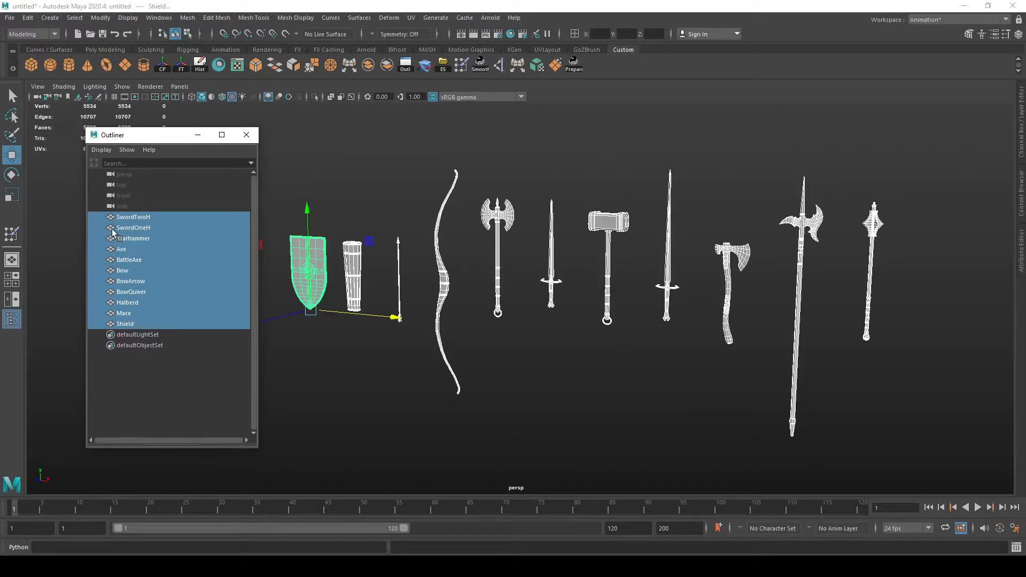
Select SwordTwoH and Warhammer together in the Outliner
click(145, 280)
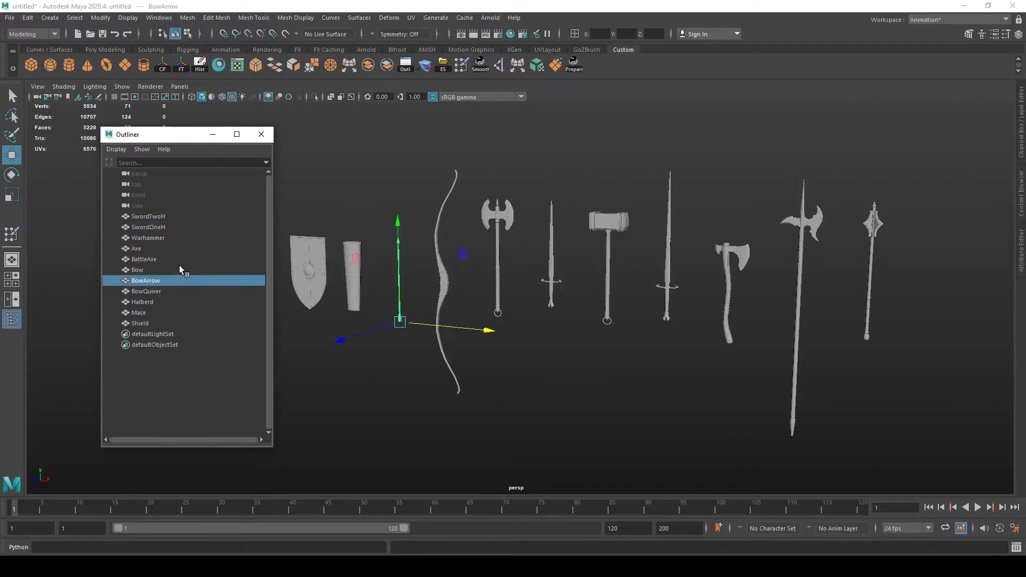
click(137, 248)
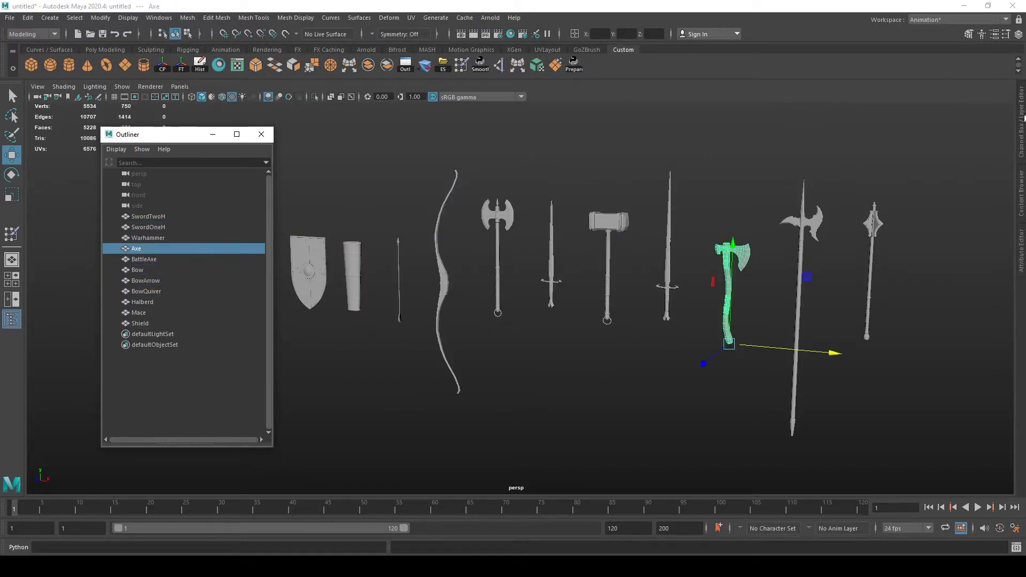
double_click(136, 248)
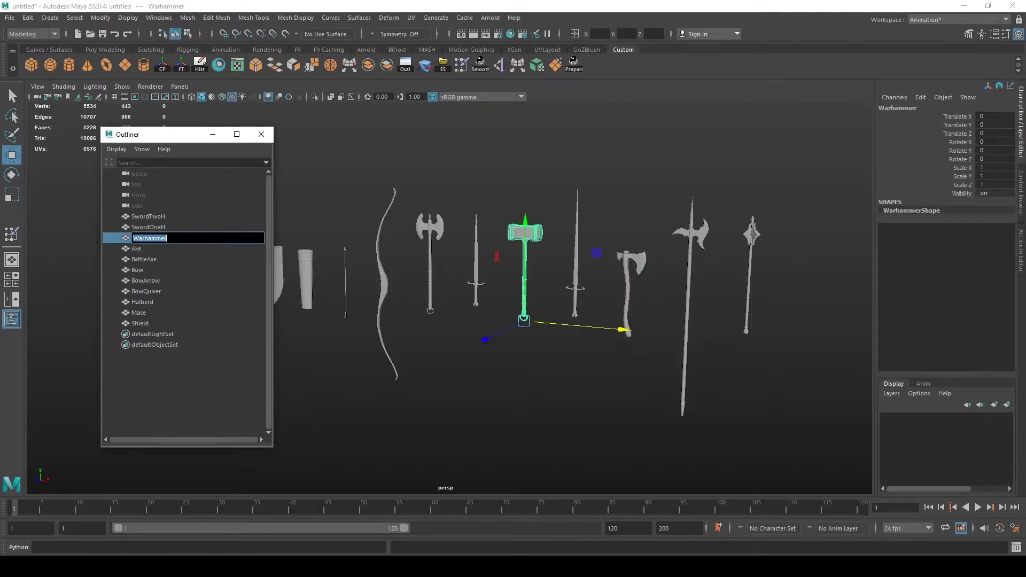
click(148, 215)
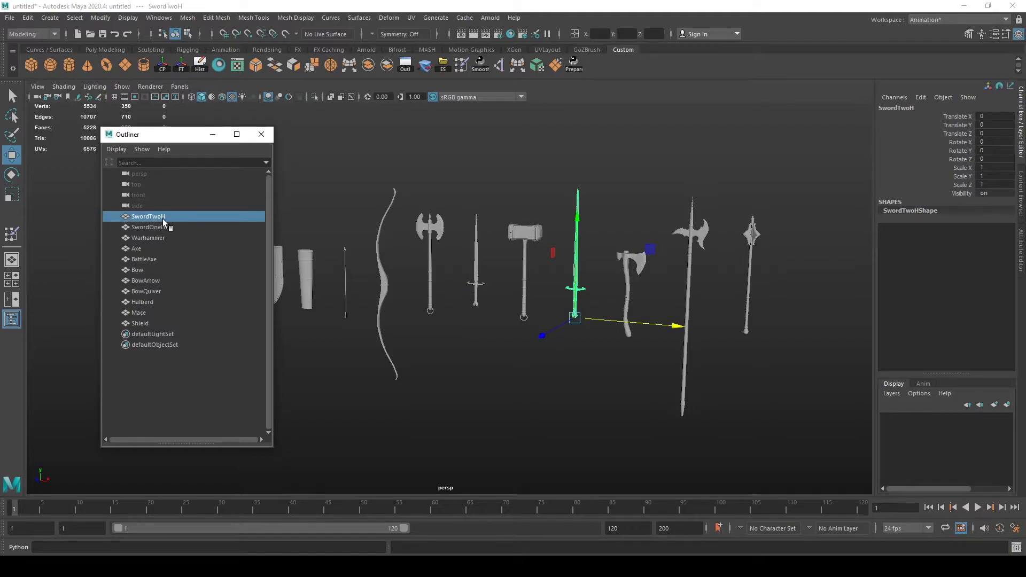
click(148, 237)
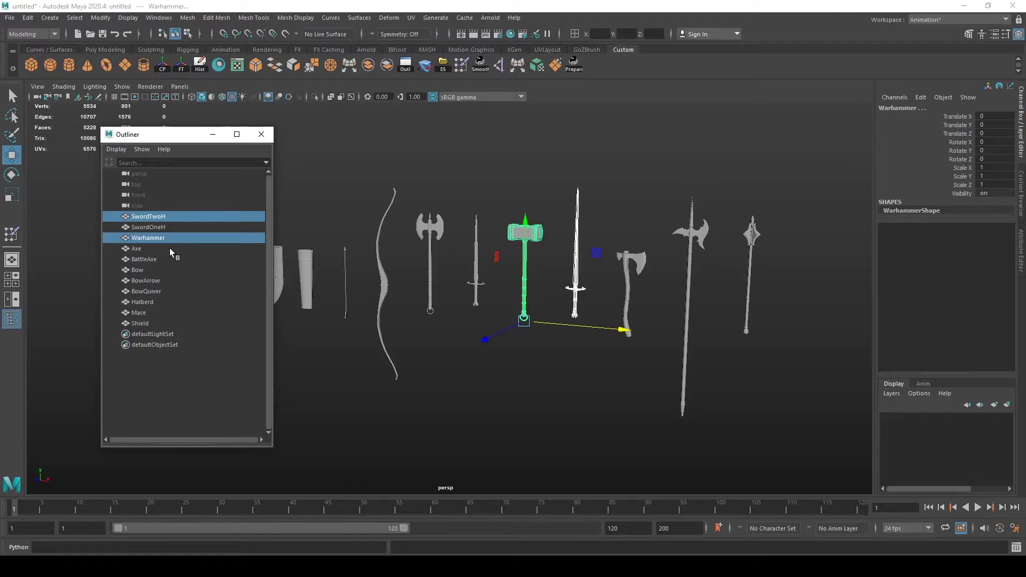
Add Axe, group the three meshes as BunchOfWeapons, then deselect
click(137, 248)
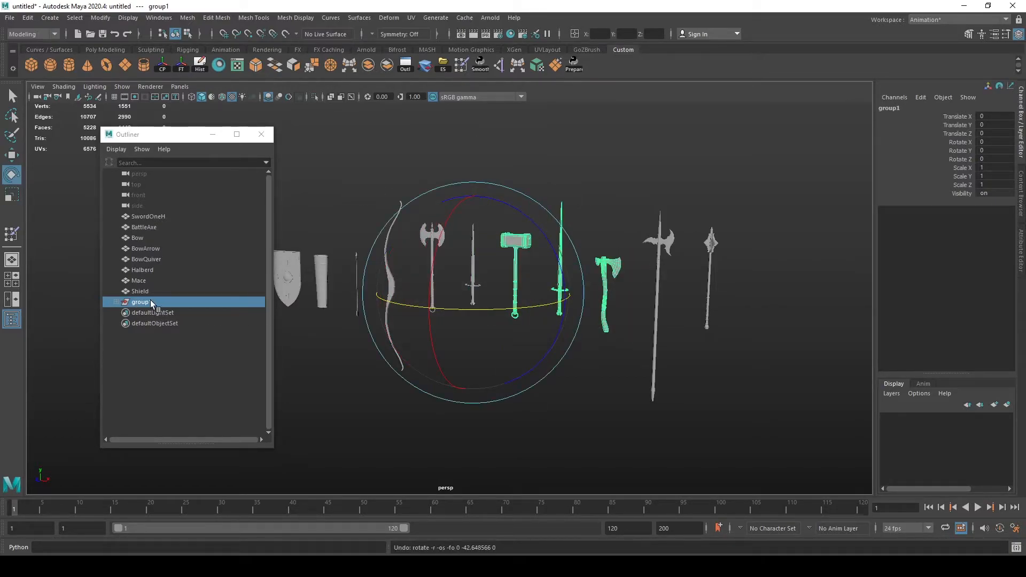
double_click(141, 301)
text(BunchOfWeapons)
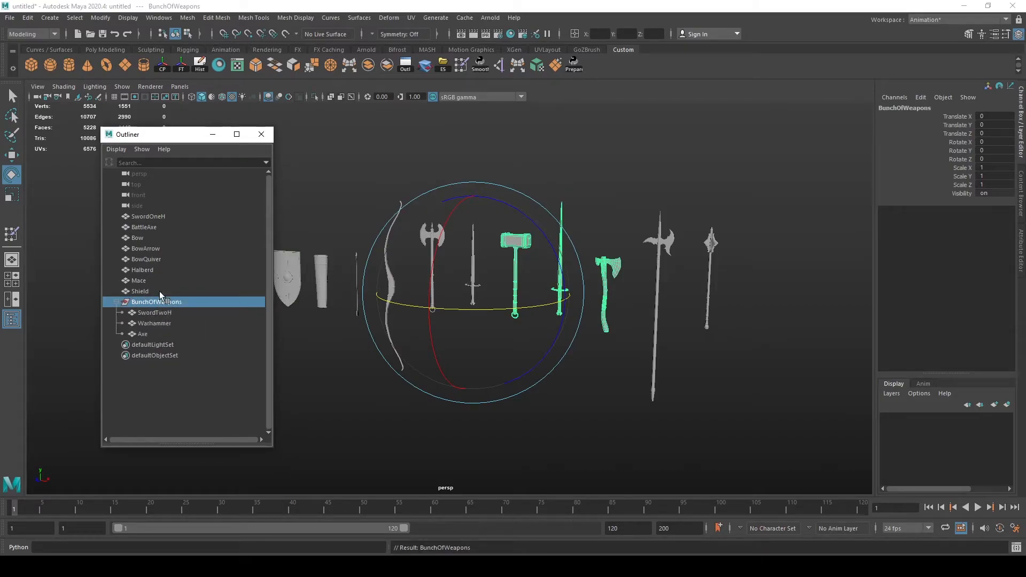
click(376, 251)
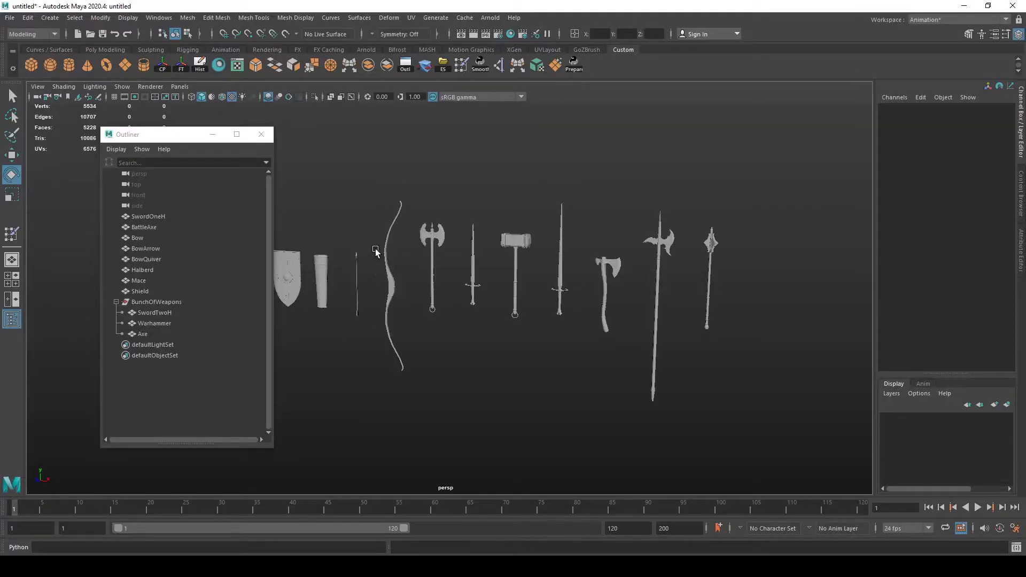
Hide and reveal the quiver, then hide the BunchOfWeapons group
click(146, 259)
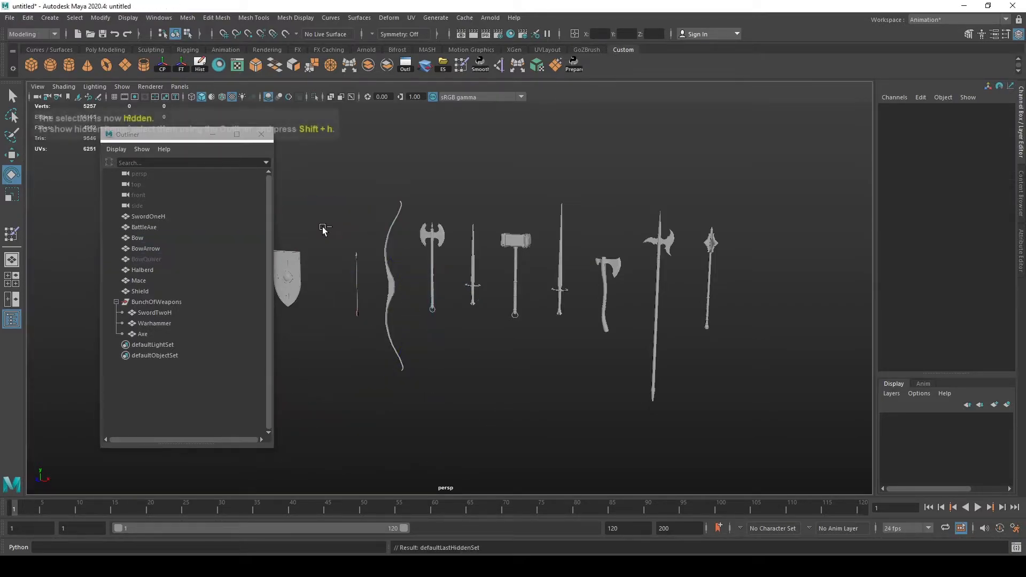
click(145, 248)
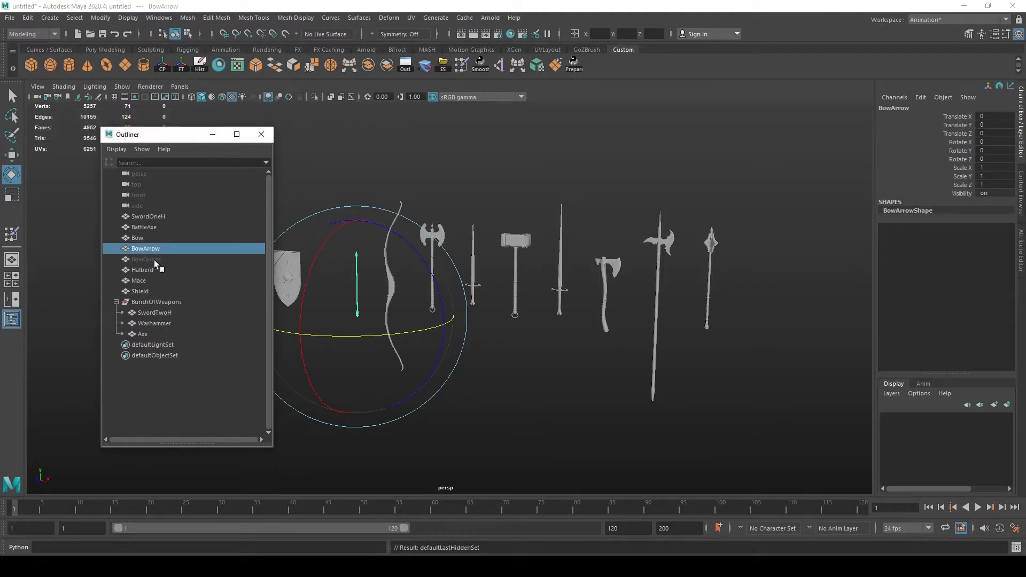
click(145, 258)
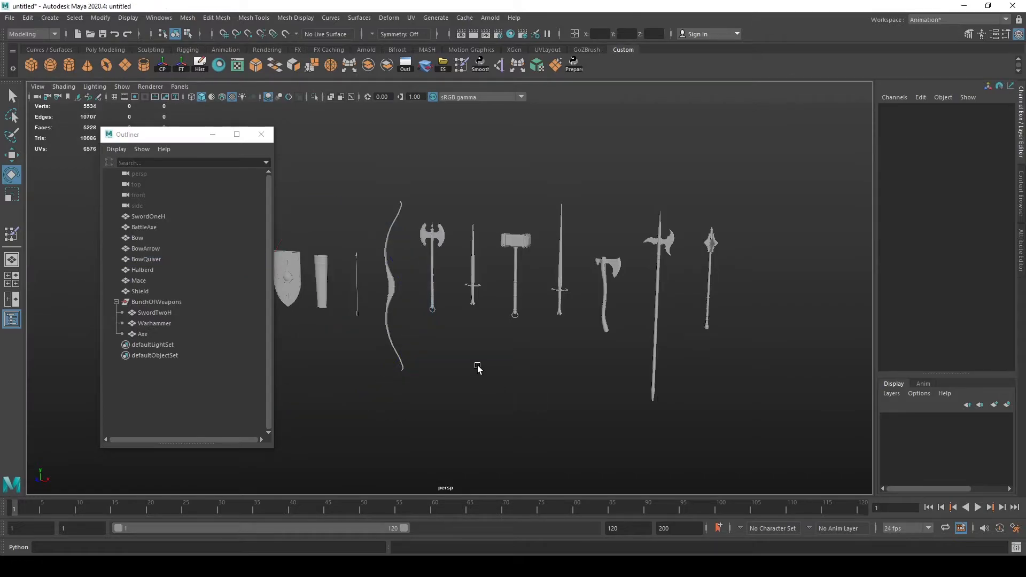
click(145, 248)
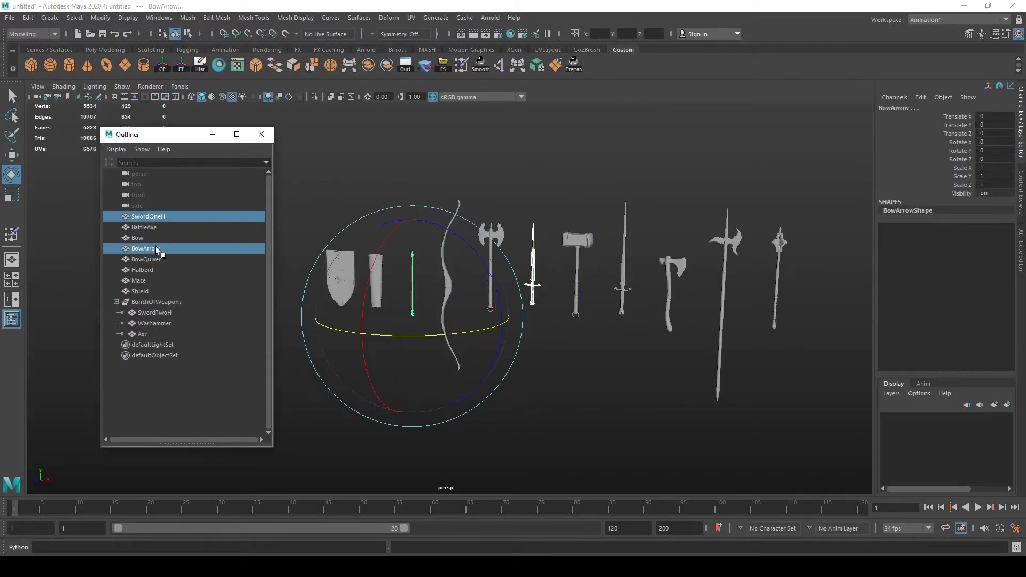
click(157, 301)
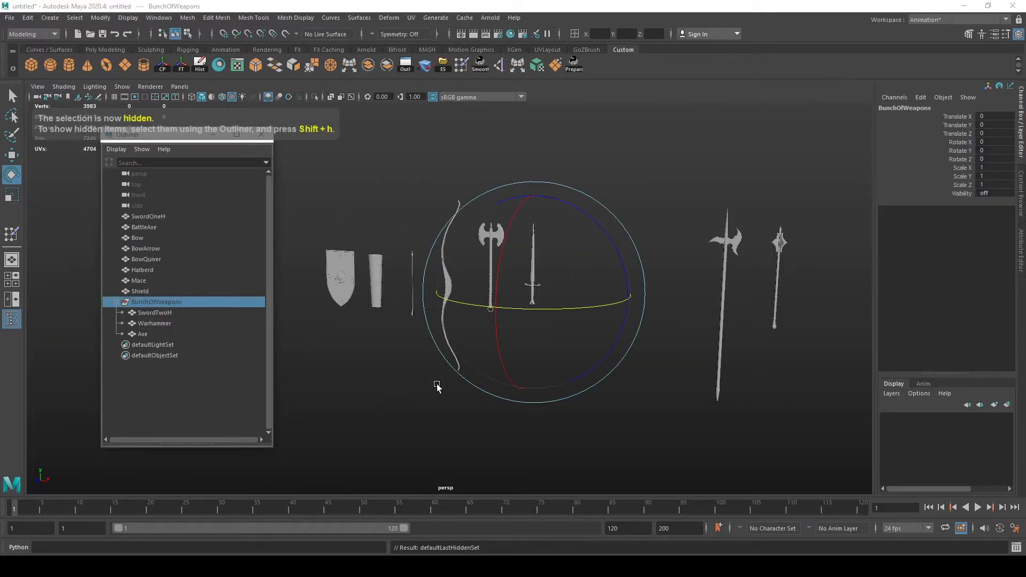
click(145, 249)
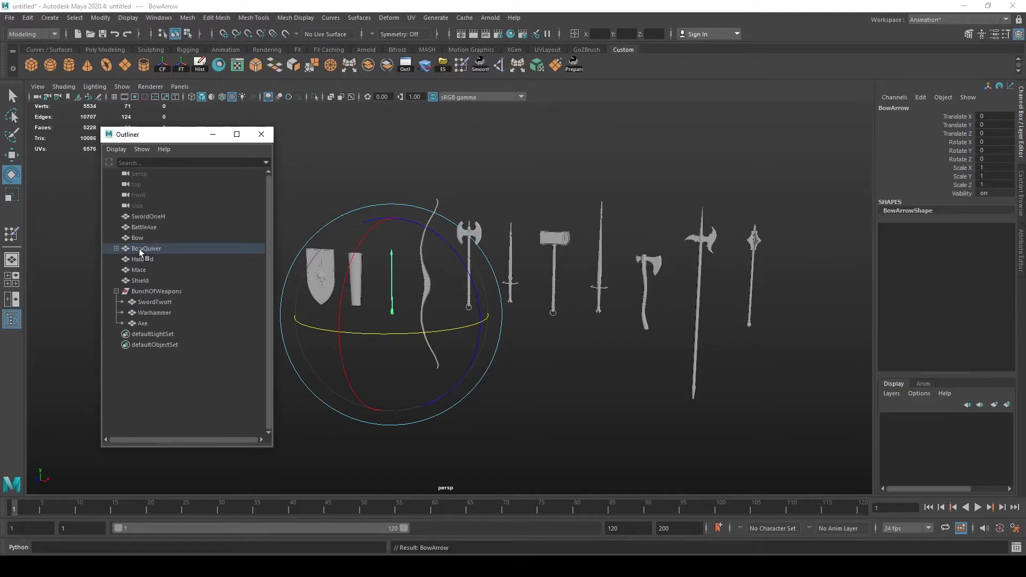
Unhide the group, parent BowArrow and BowQuiver, then undo to the flat list
click(116, 249)
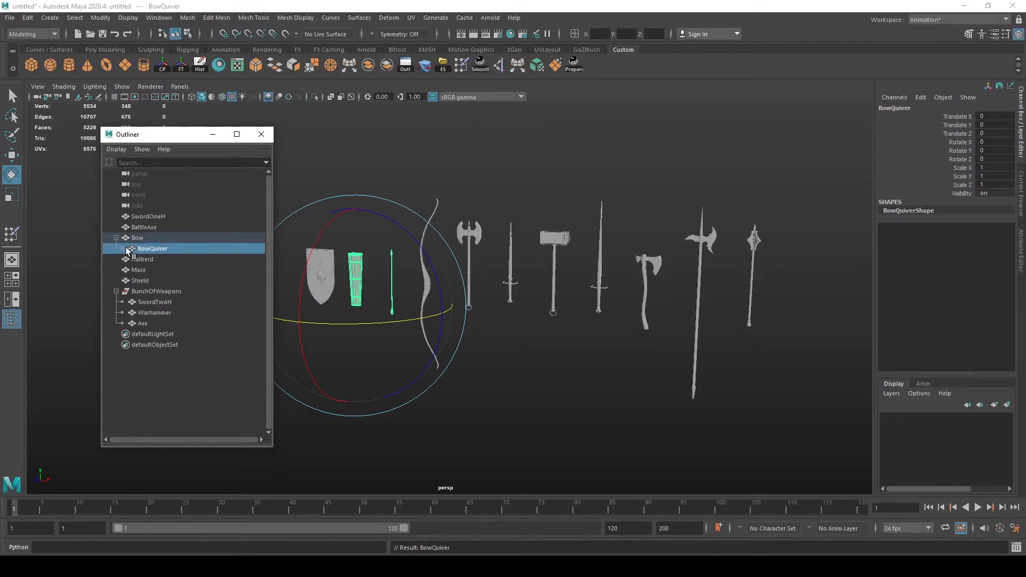
click(121, 247)
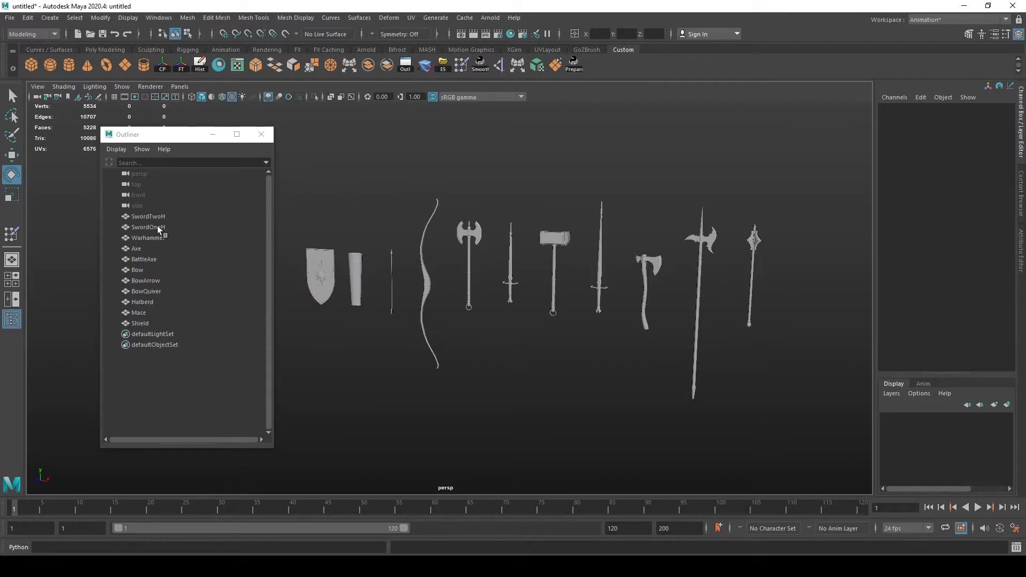
Bulk-rename all weapon meshes to Weapon_ with start number 1
click(148, 216)
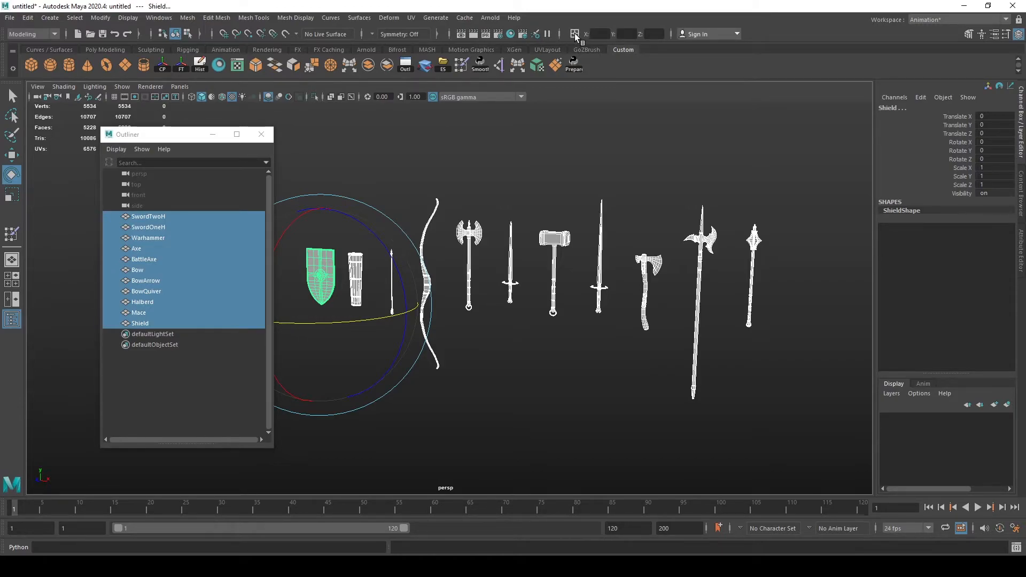
click(576, 33)
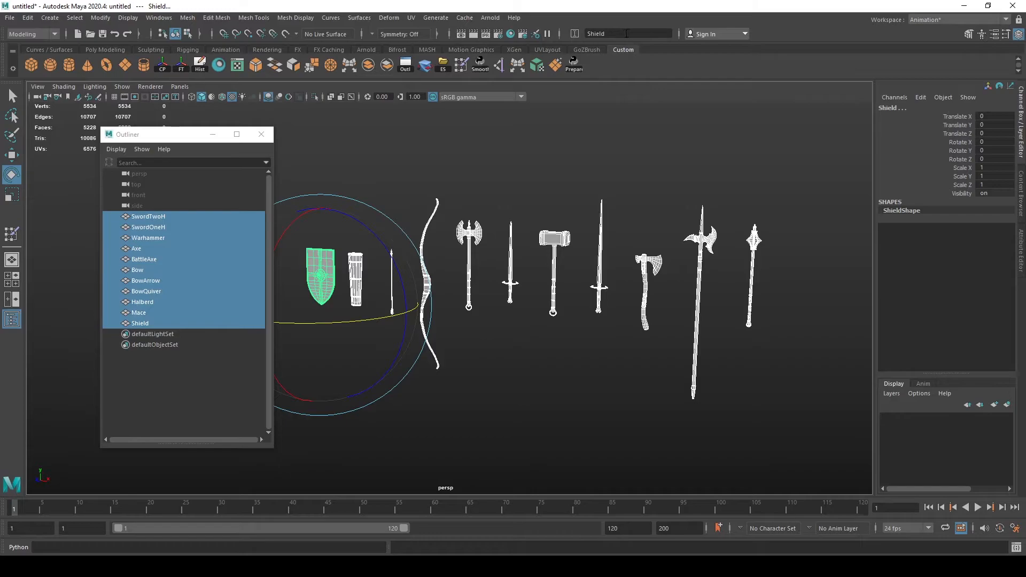
text(Weapon_)
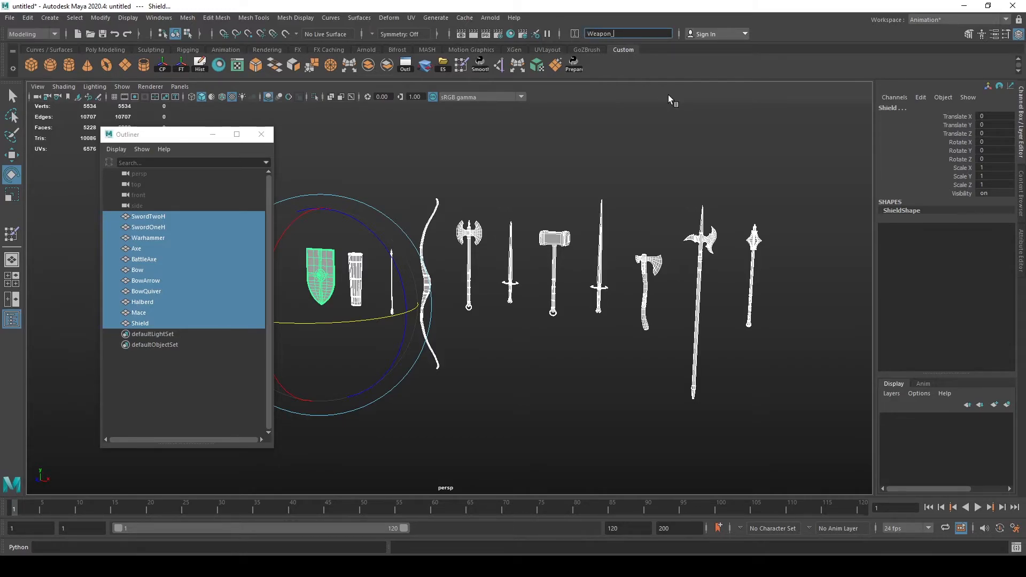
text(1])
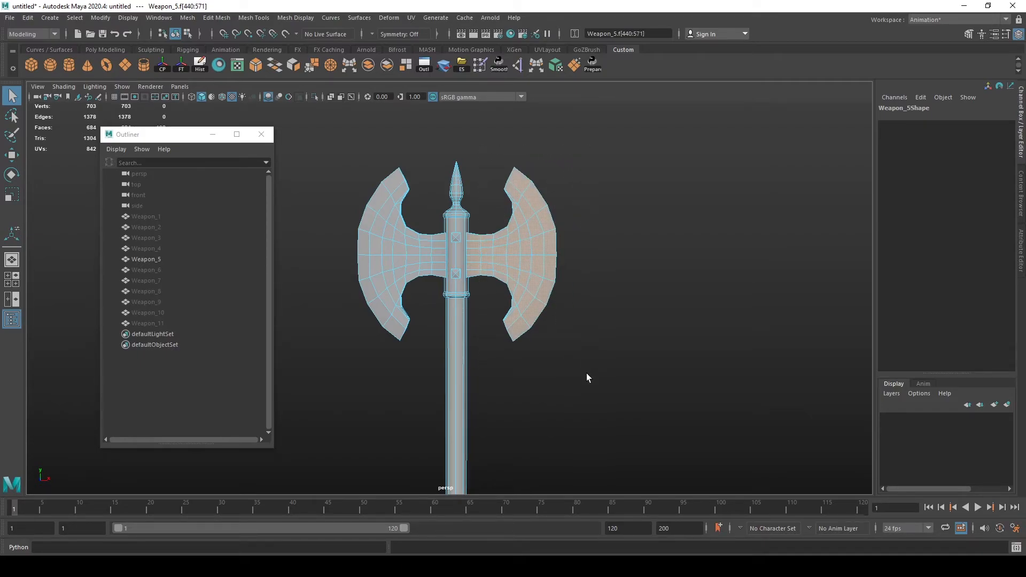
Expand Weapon_5 and delete the leftover empty transform1
click(368, 64)
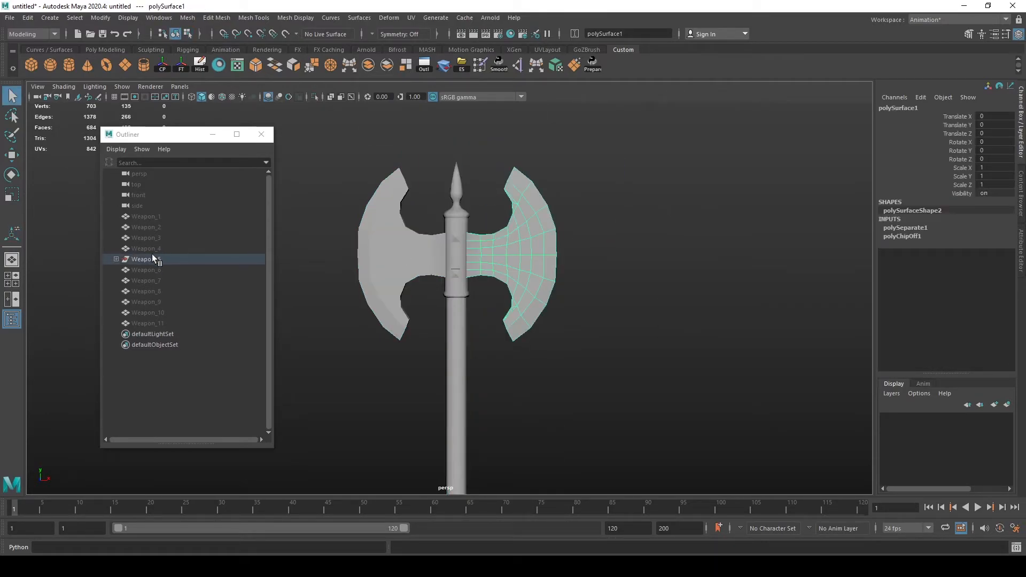
click(146, 259)
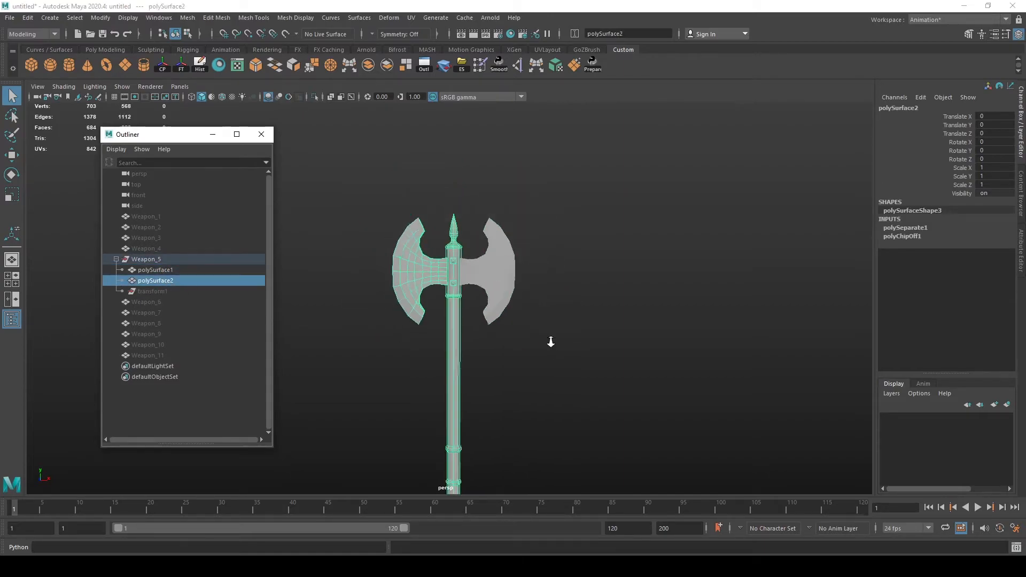
click(146, 259)
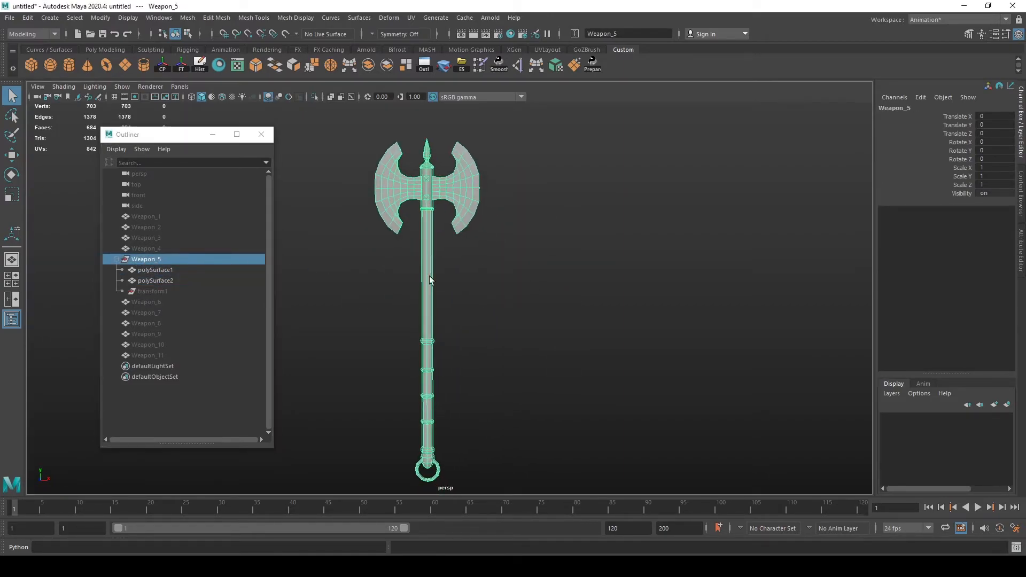
click(155, 269)
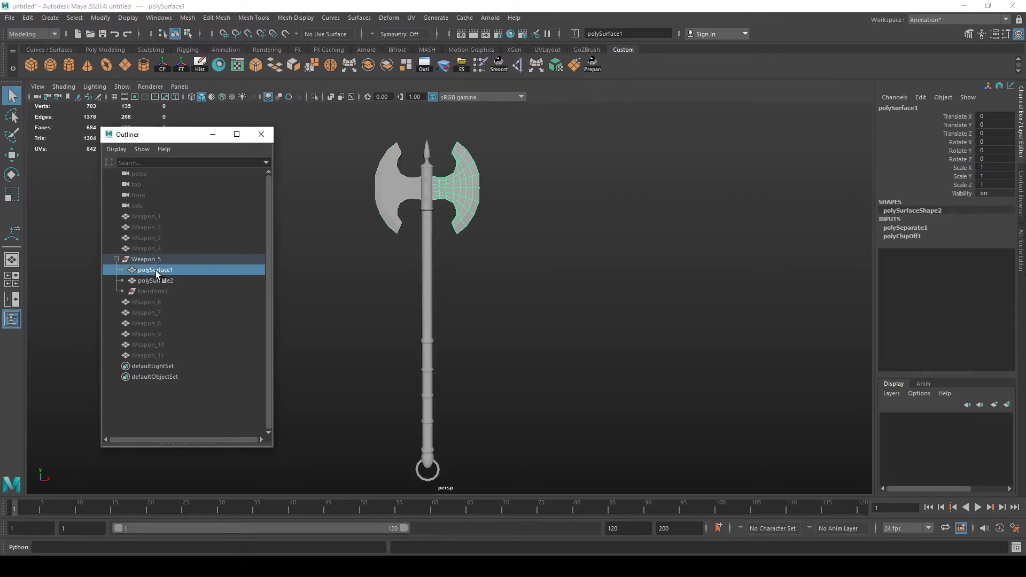
click(156, 280)
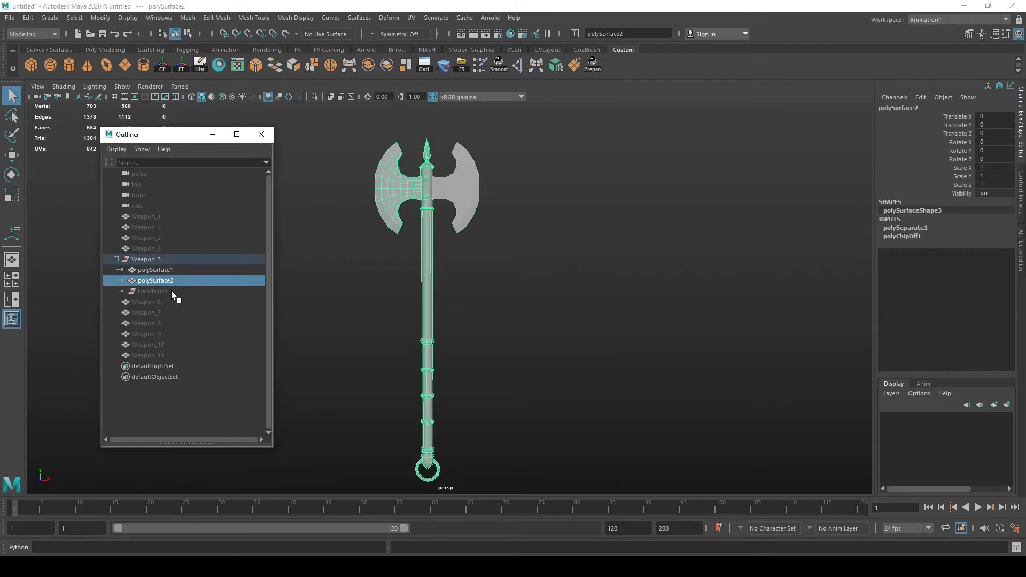
click(155, 270)
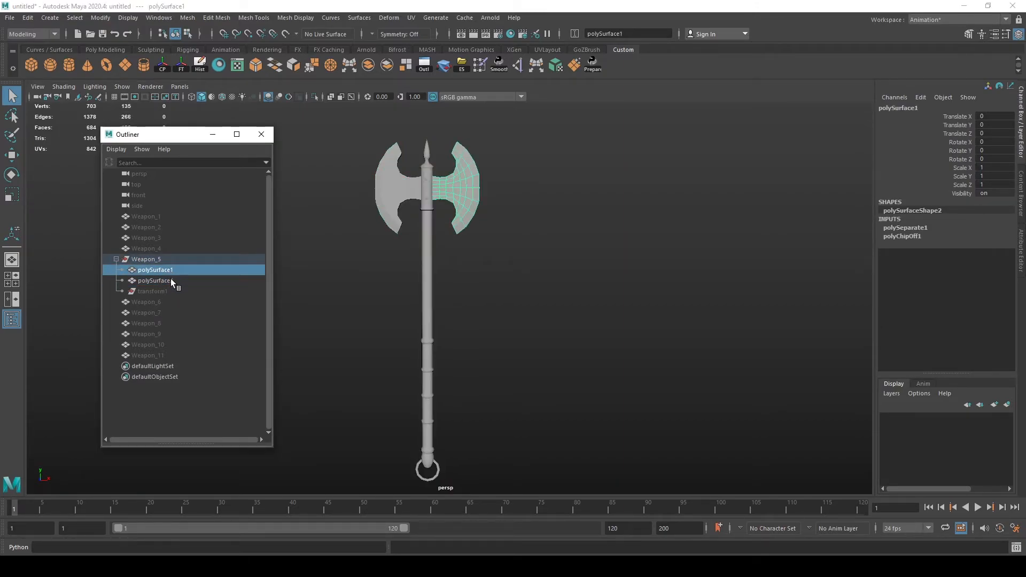
click(150, 291)
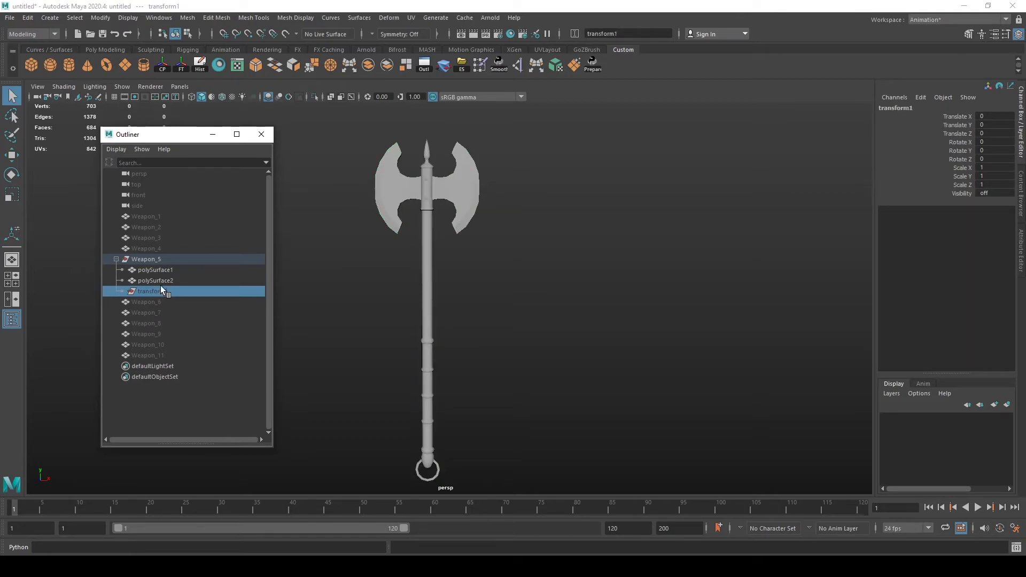
Freeze and delete history on both axe pieces, then unparent them from Weapon_5
click(155, 269)
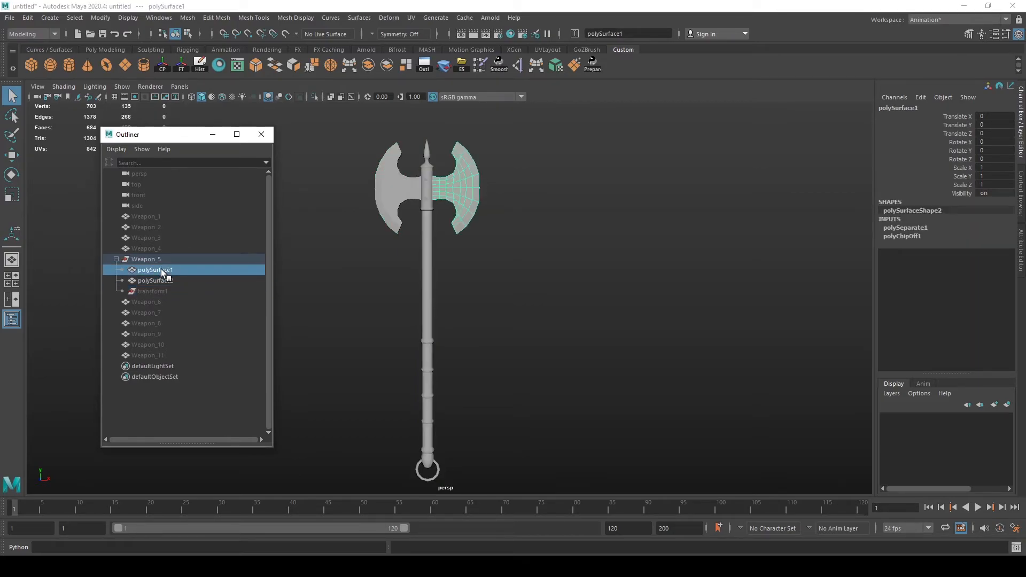
click(155, 279)
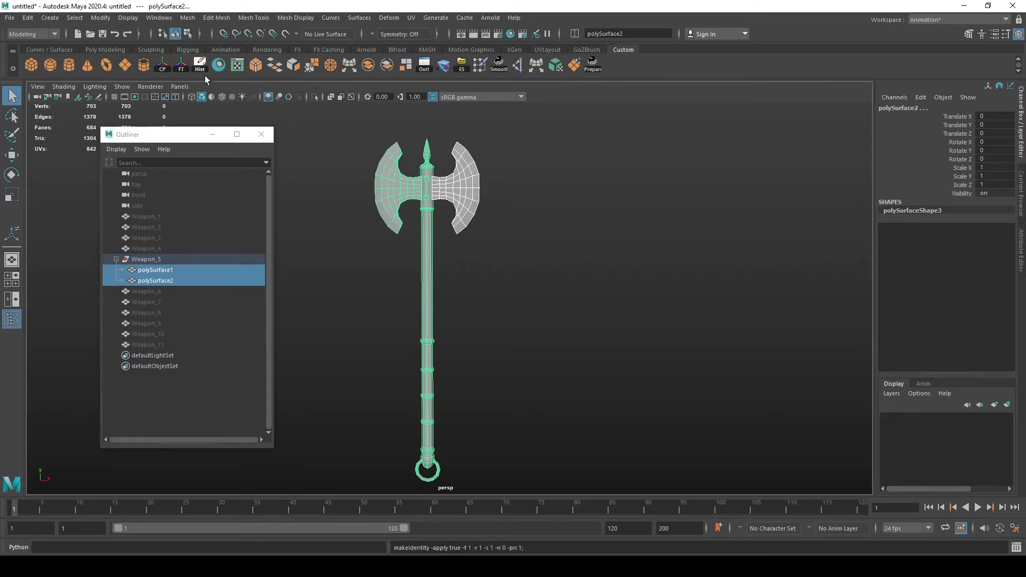
click(155, 269)
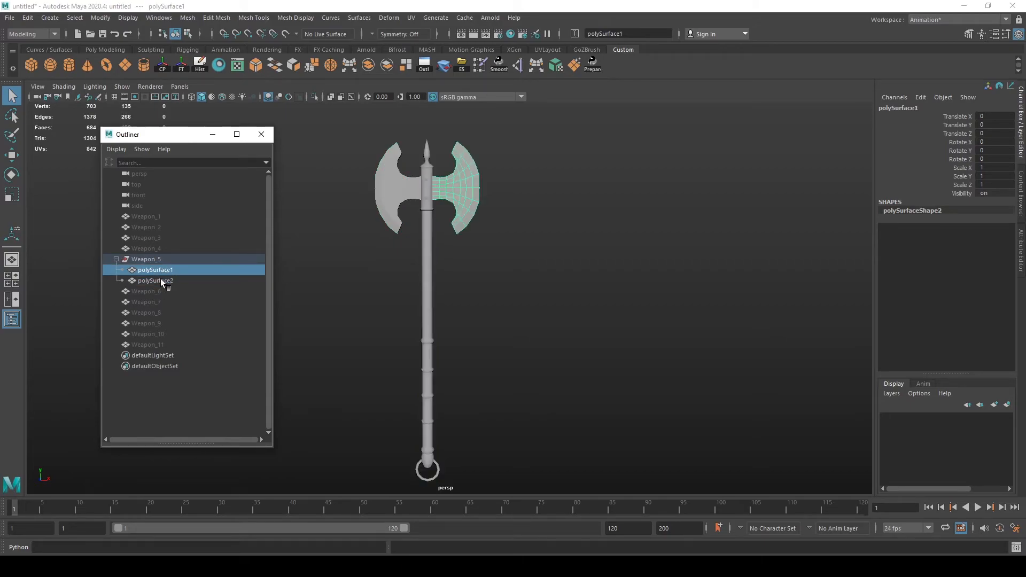
mouse_move(157, 283)
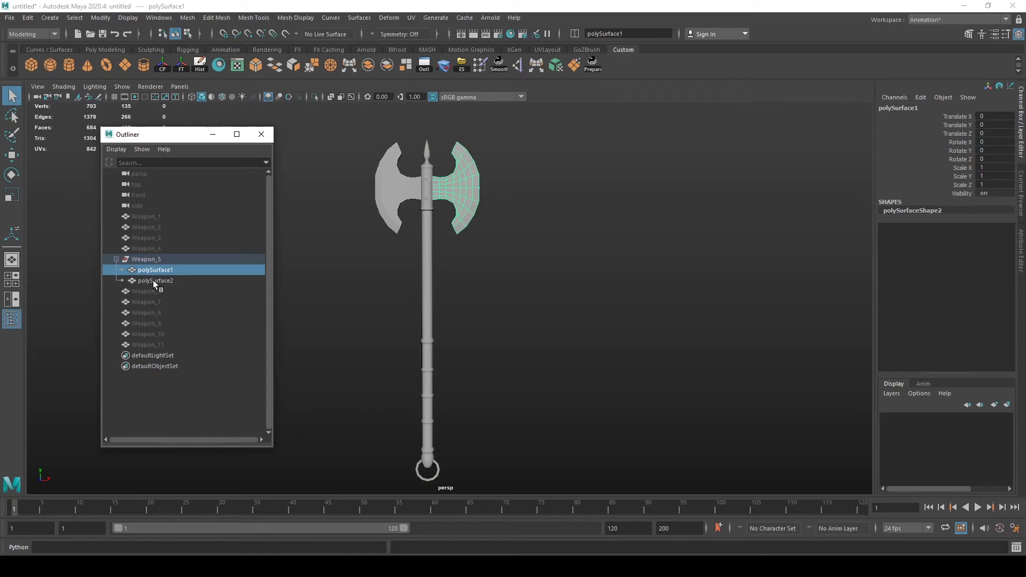
click(145, 259)
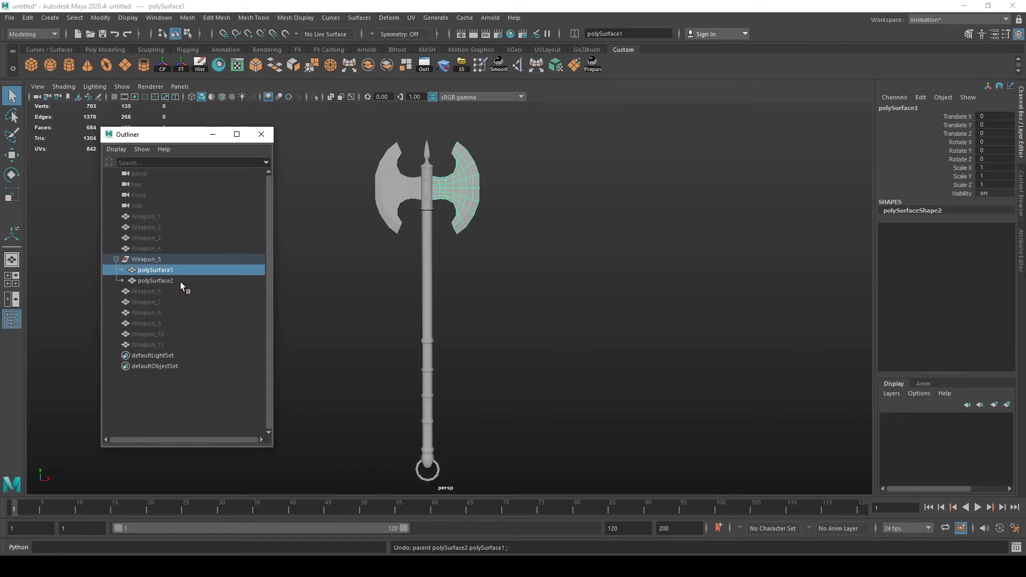
click(155, 280)
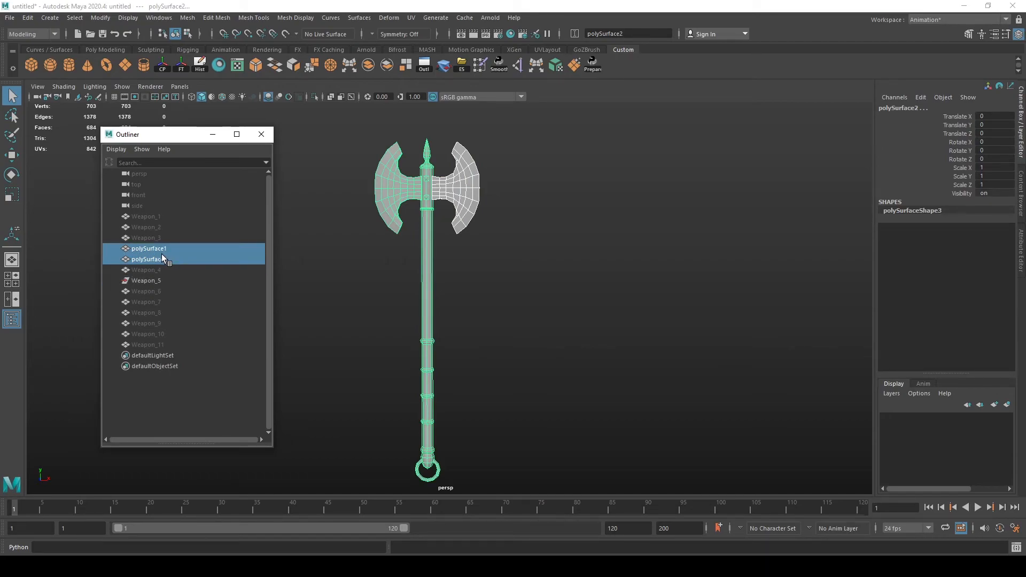
Rename the two loose axe pieces to AxePart
click(146, 280)
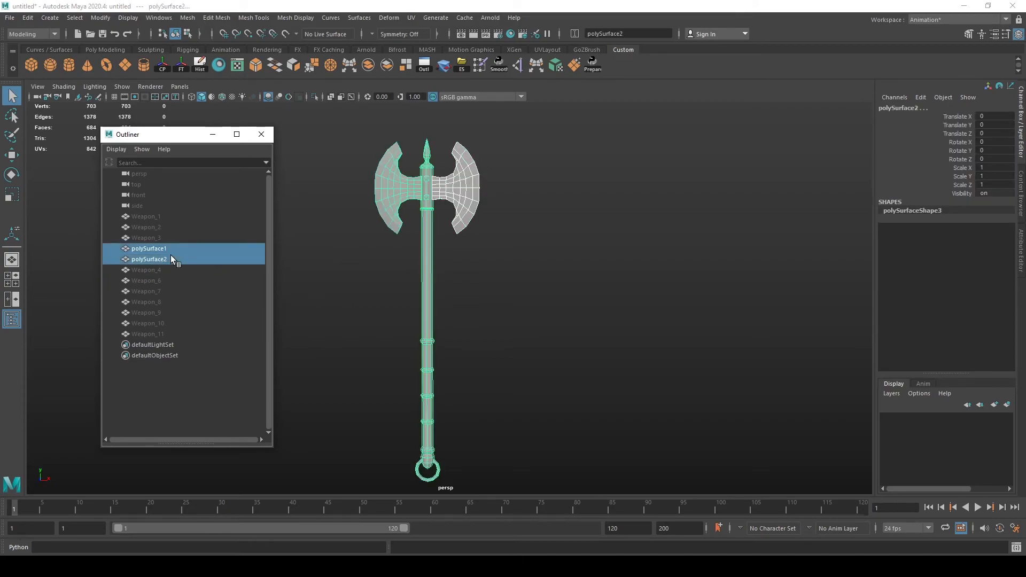
click(626, 33)
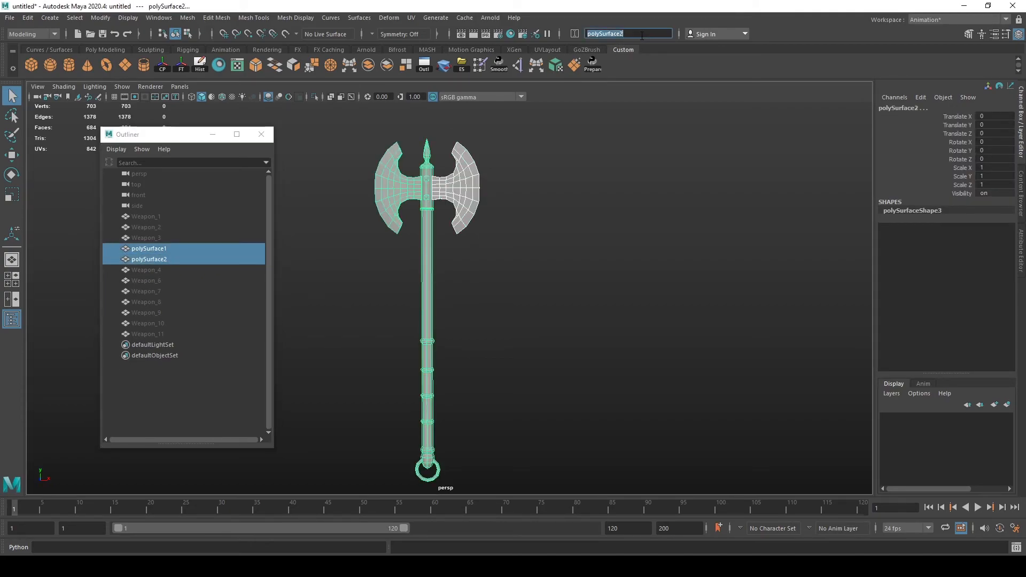
text(AxePart)
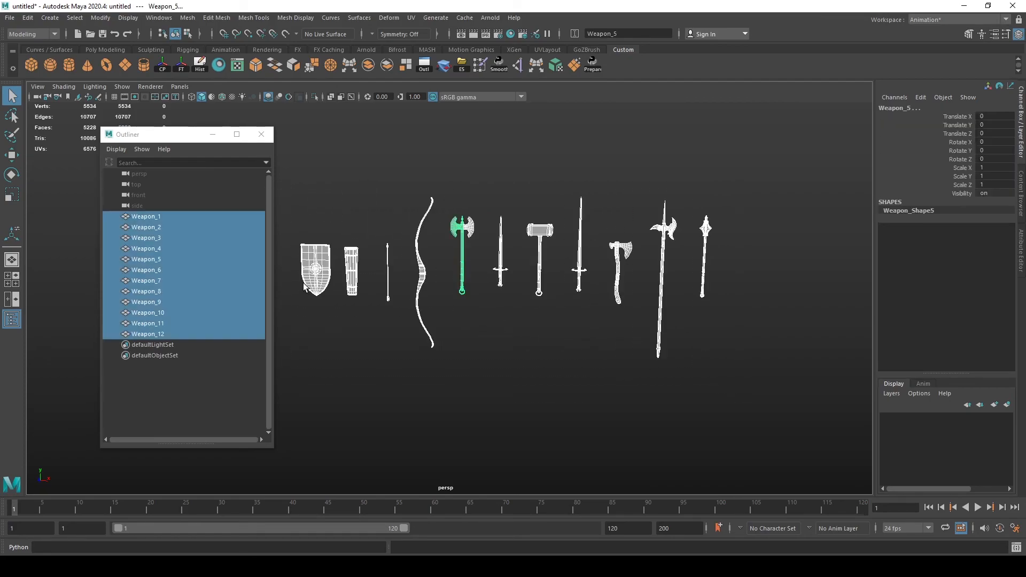
Exit isolate, check Weapon_1, then edit the name of Weapon_7, the bow
click(145, 216)
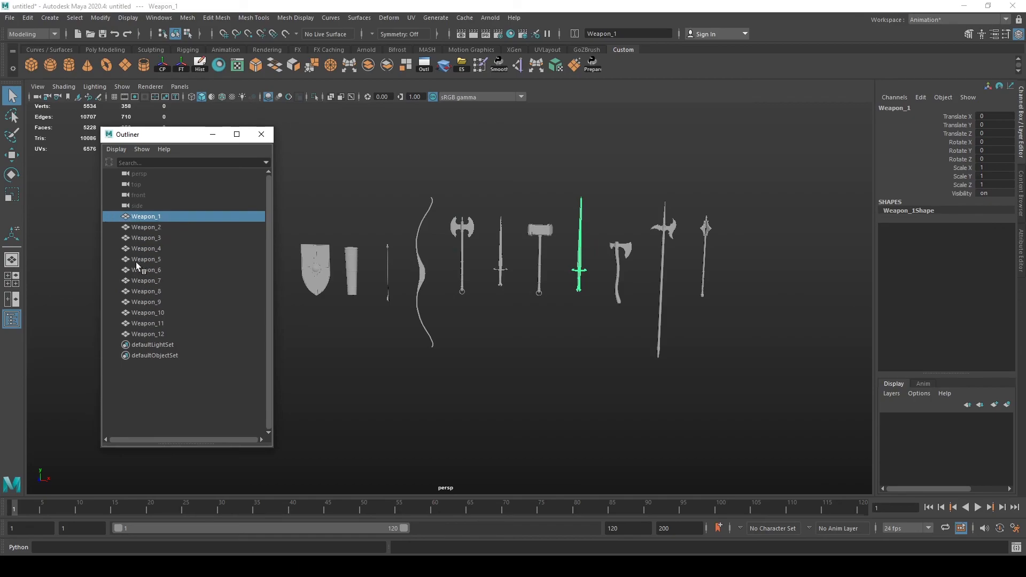
mouse_move(169, 222)
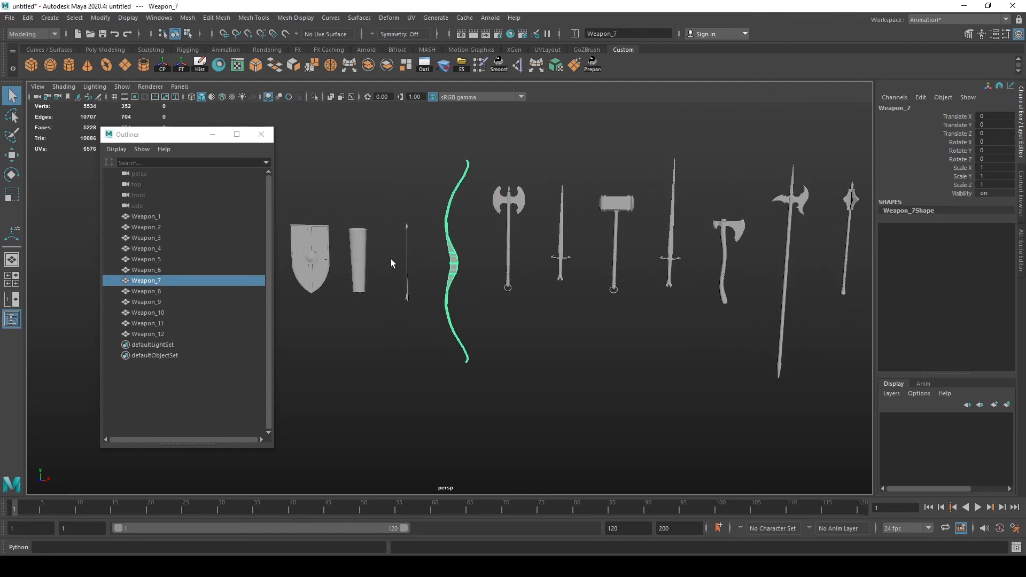
double_click(145, 280)
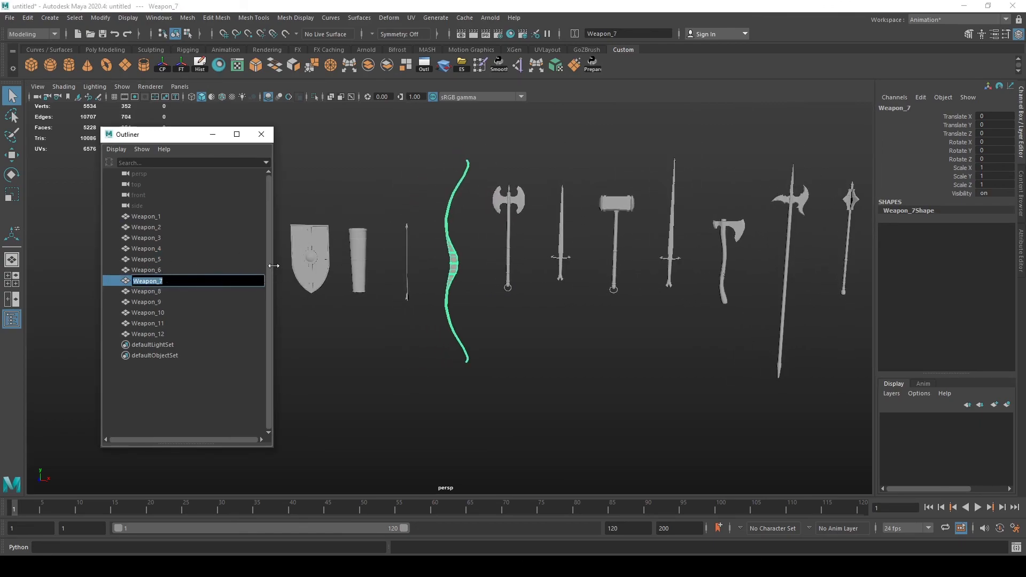